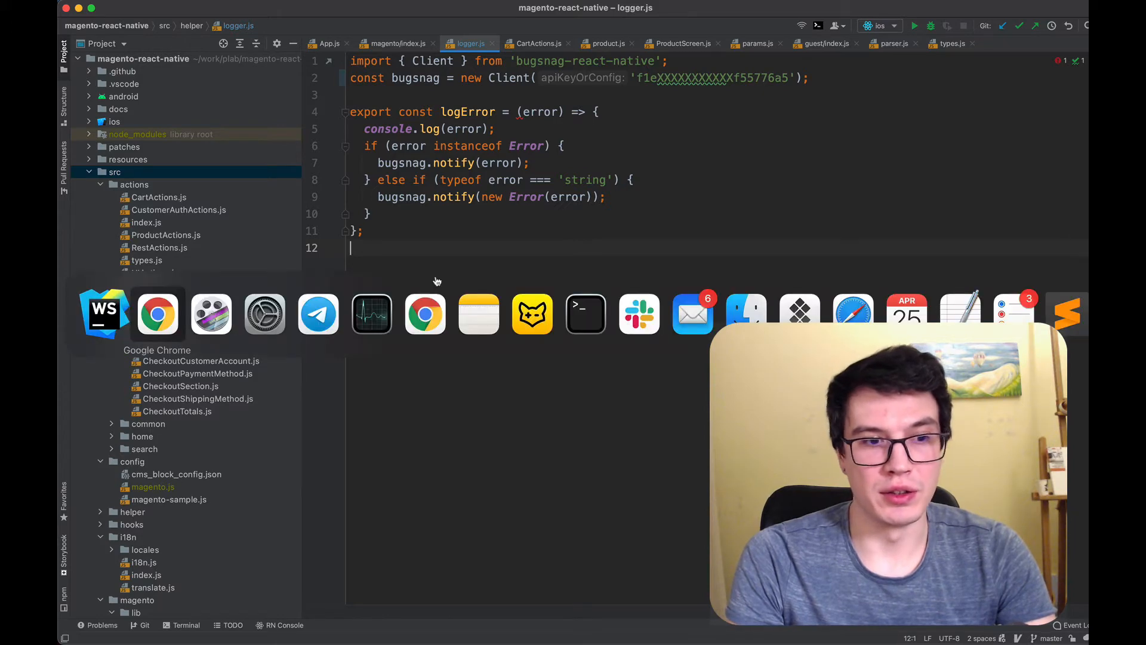
Switch from WebStorm's logger.js to the Google Chrome window
left_click(157, 314)
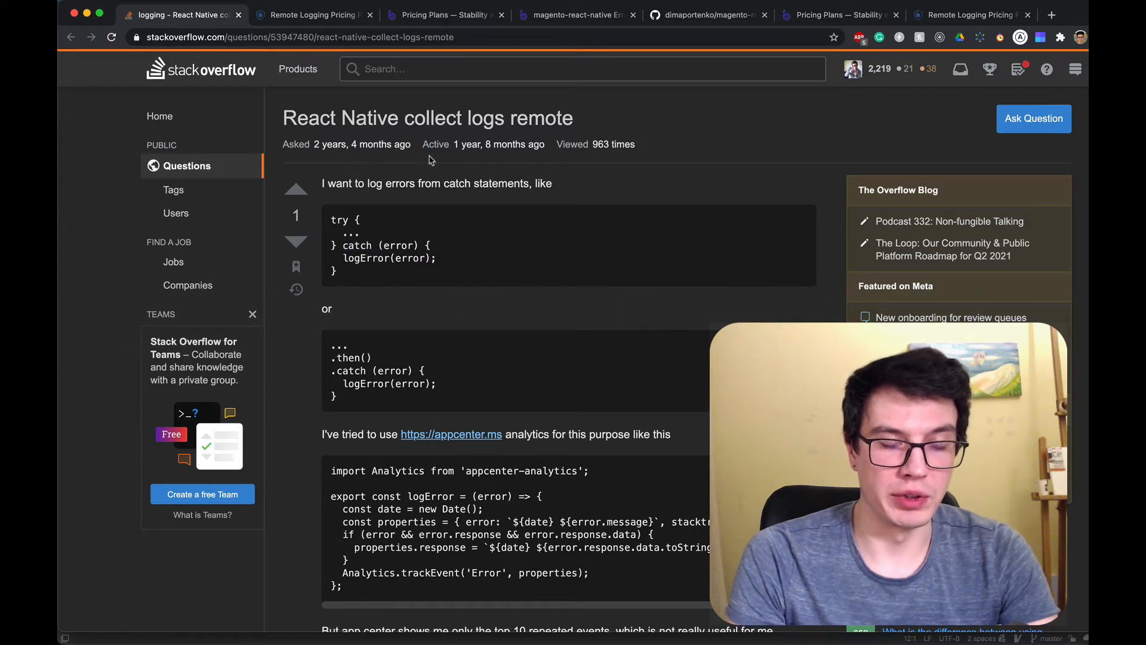
mouse_move(472, 323)
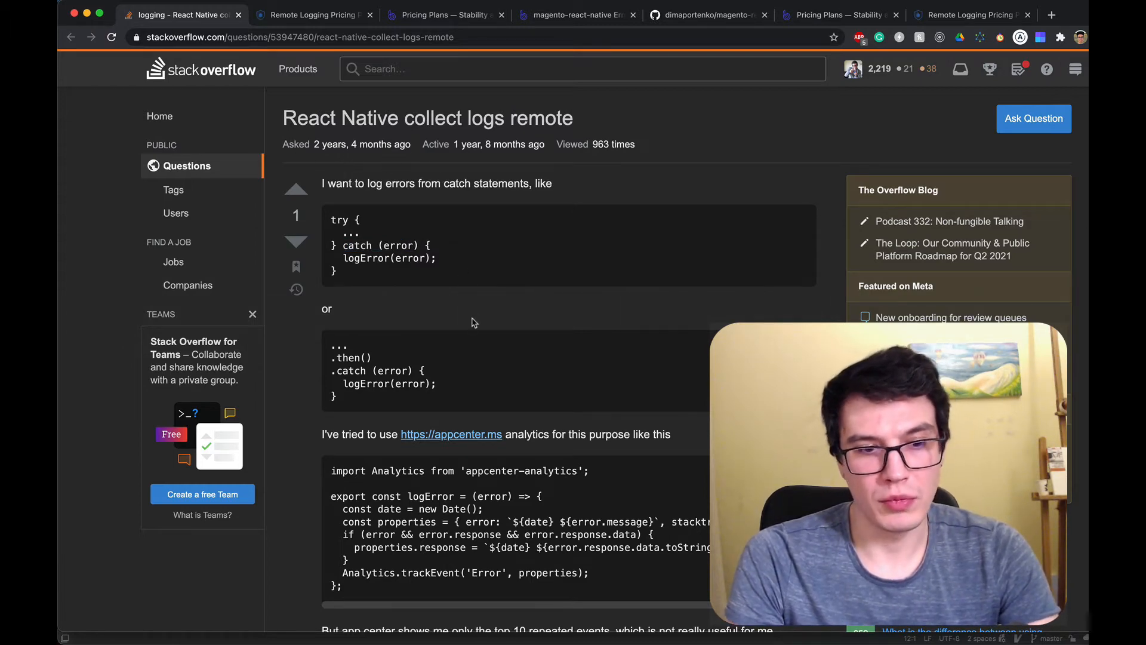
Scroll the remote log collection question down to its accepted answer recommending Bugfender and Bugsnag
scroll("down", 3)
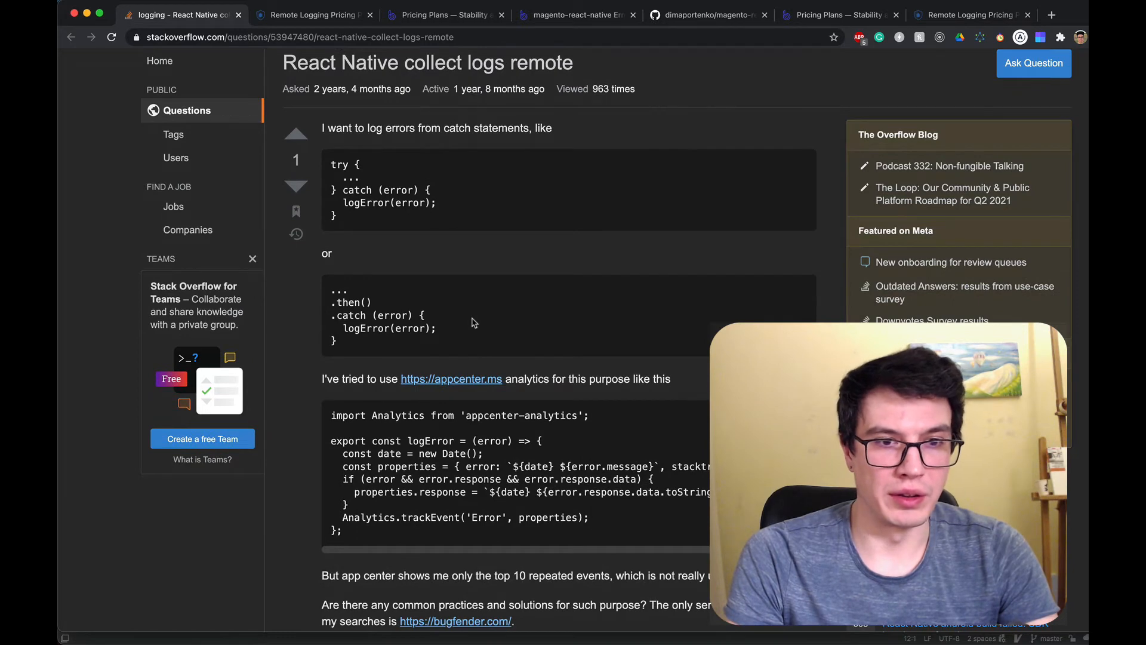
scroll("down", 3)
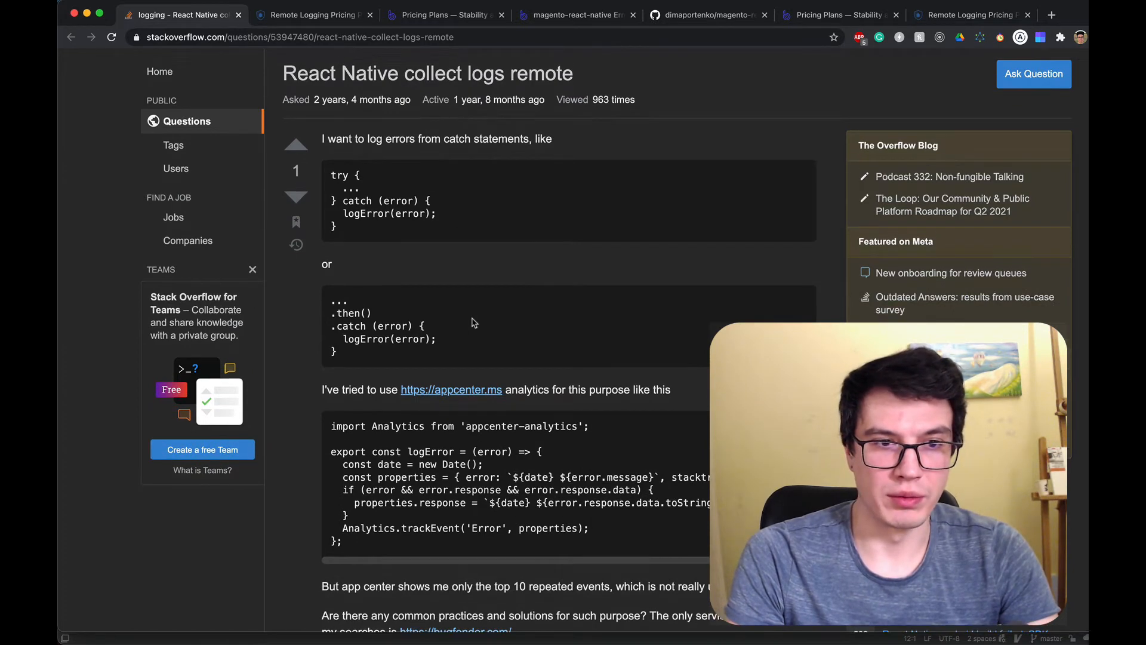
scroll("up", 3)
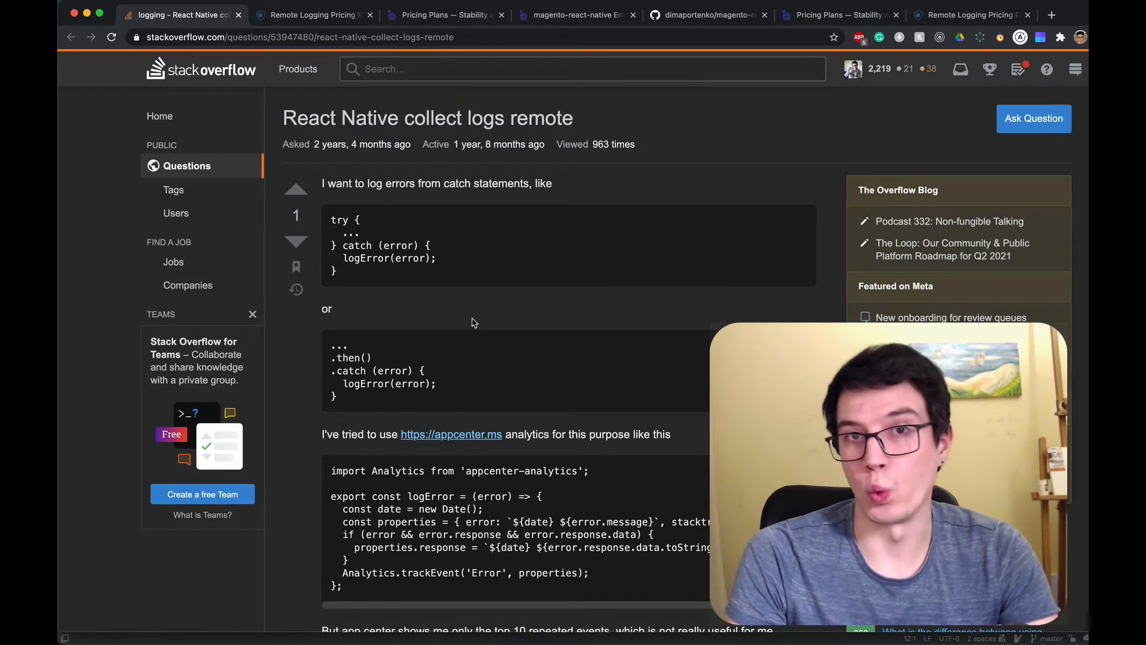
scroll("down", 3)
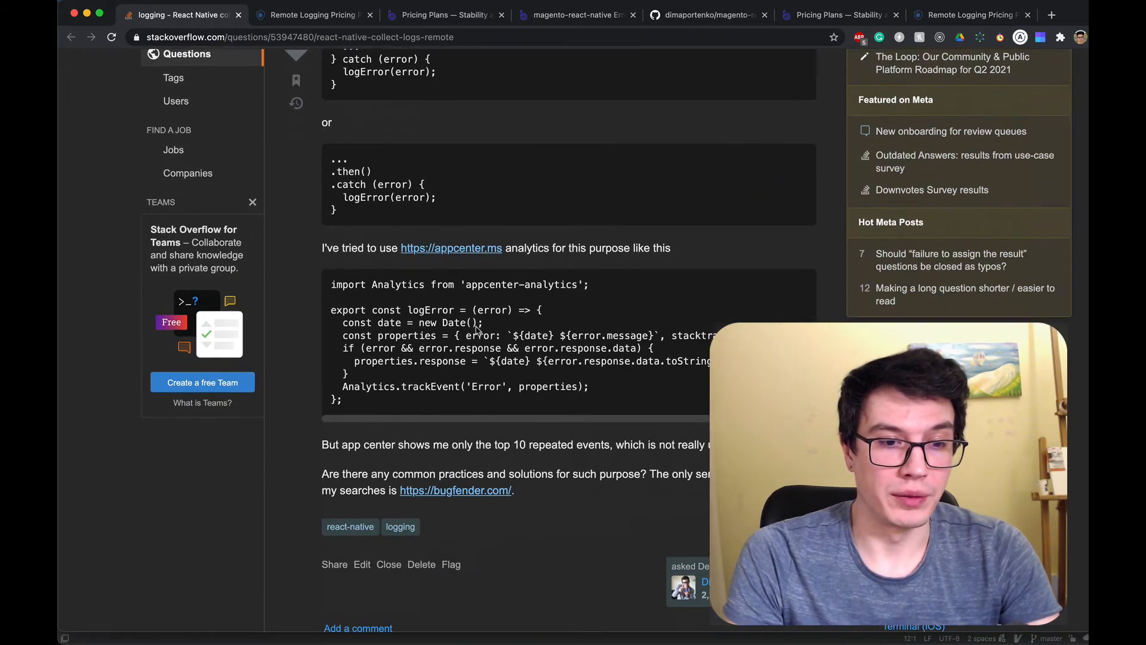
scroll("down", 3)
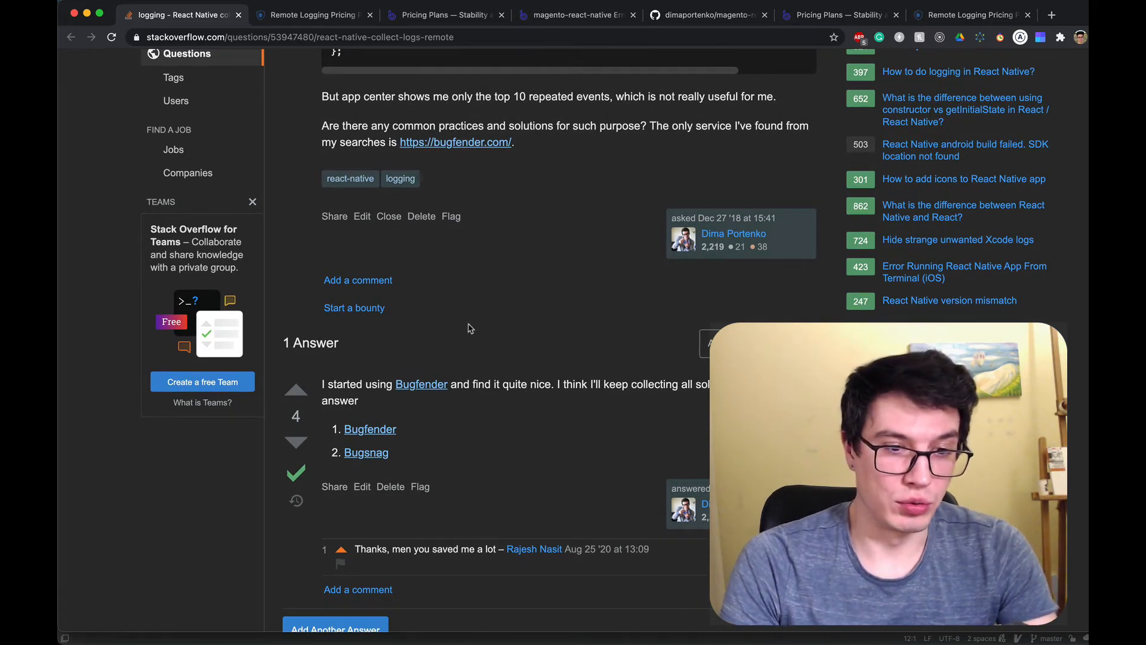
mouse_move(421, 448)
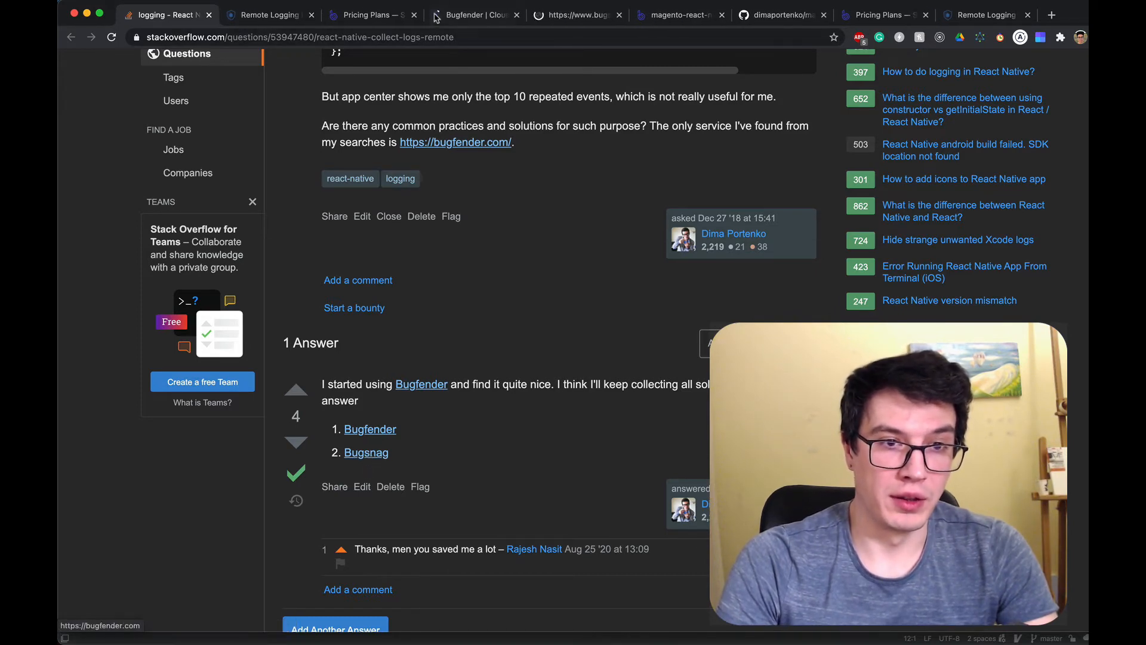
View Bugfender's pricing page with its Free, Basic €29, Pro €89 and Premium €399 plans
left_click(471, 14)
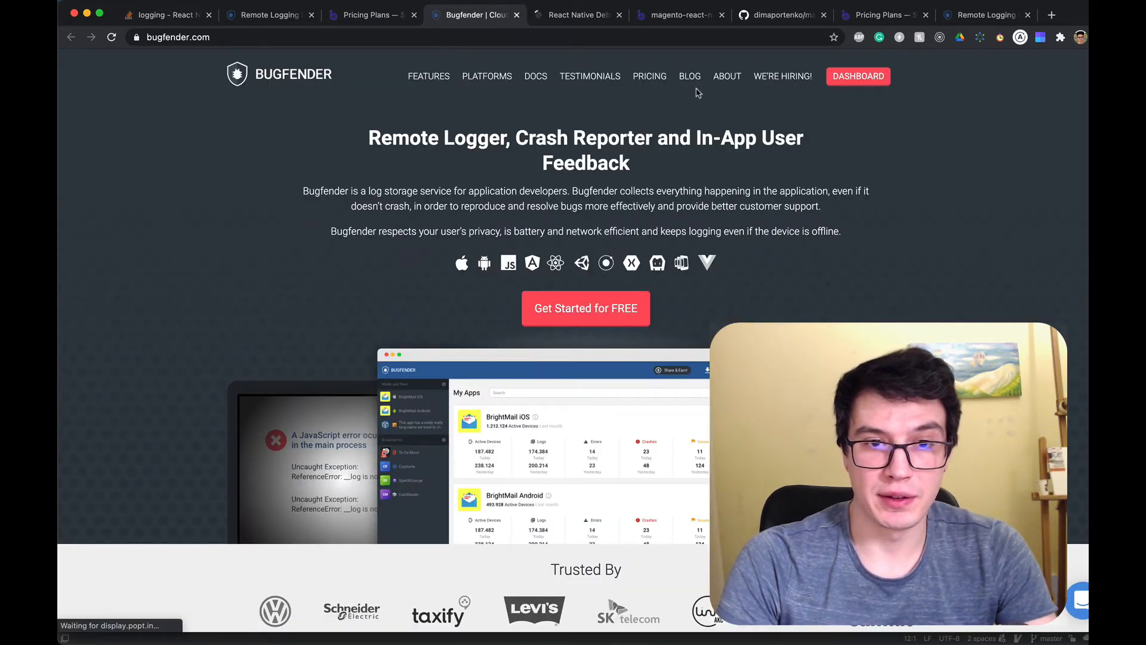
left_click(650, 76)
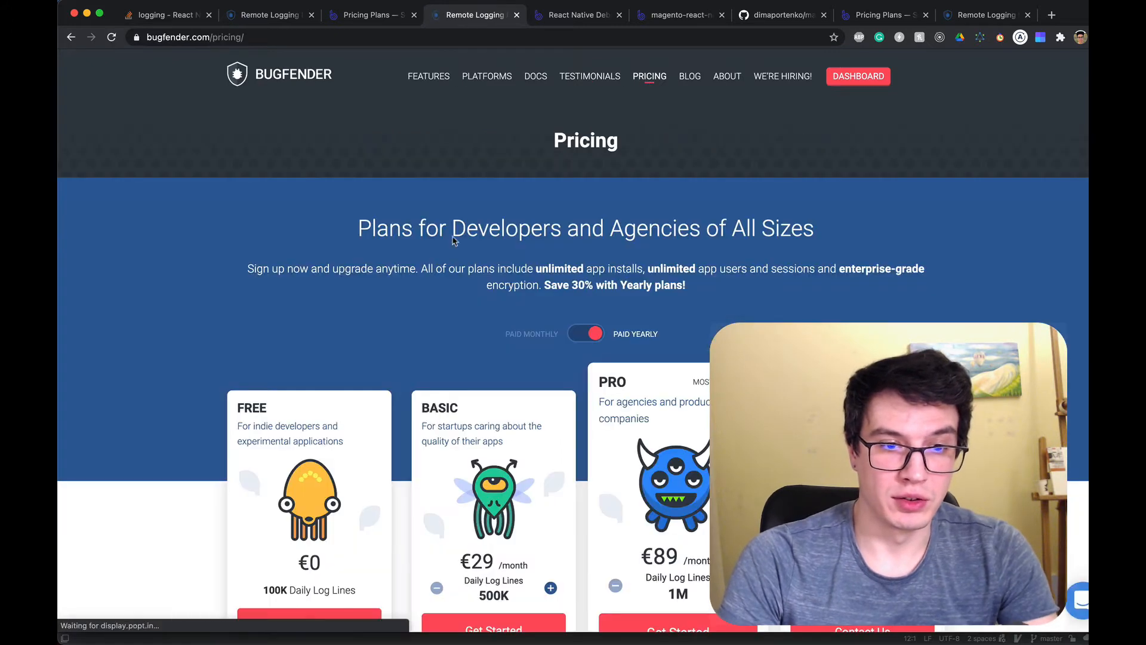
scroll("down", 3)
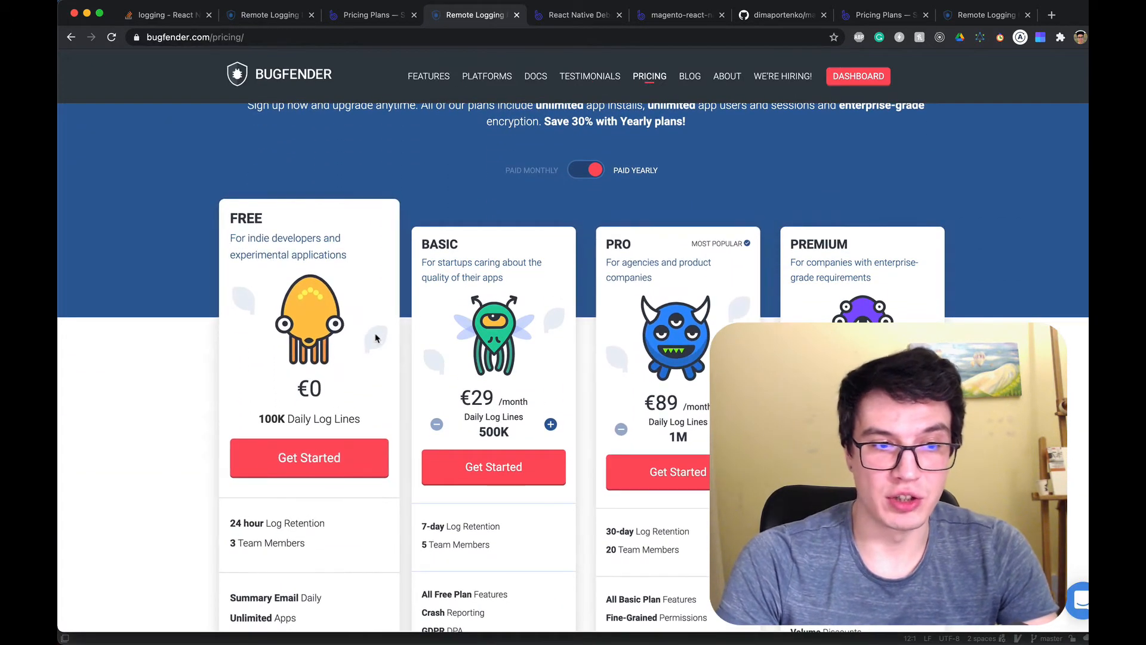
scroll("down", 3)
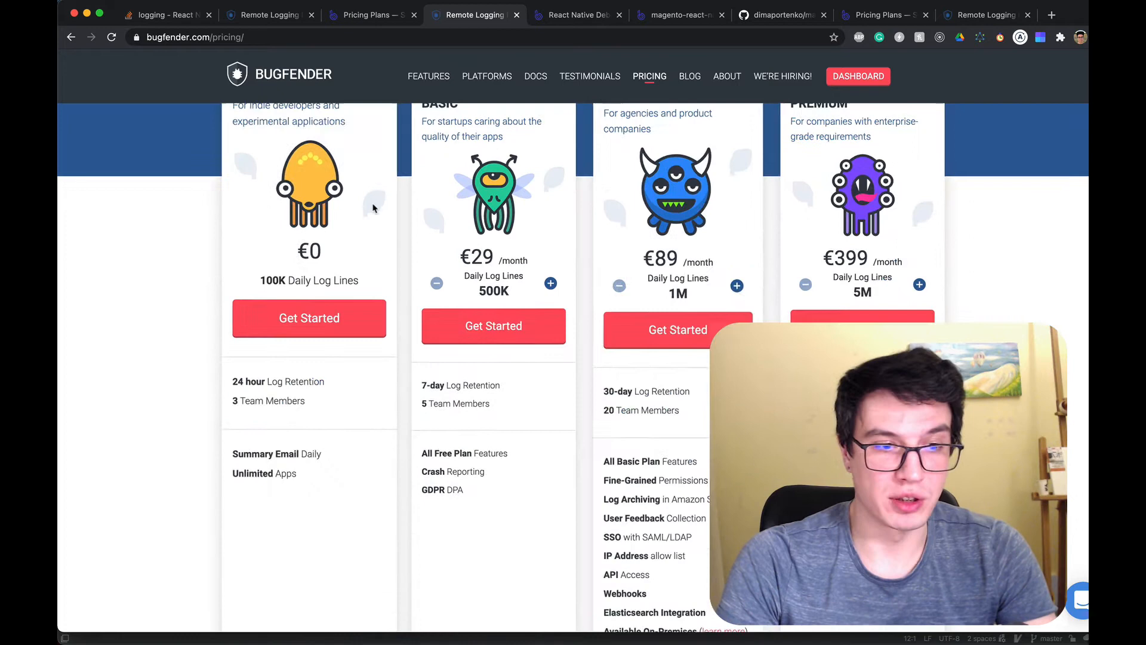
scroll("up", 3)
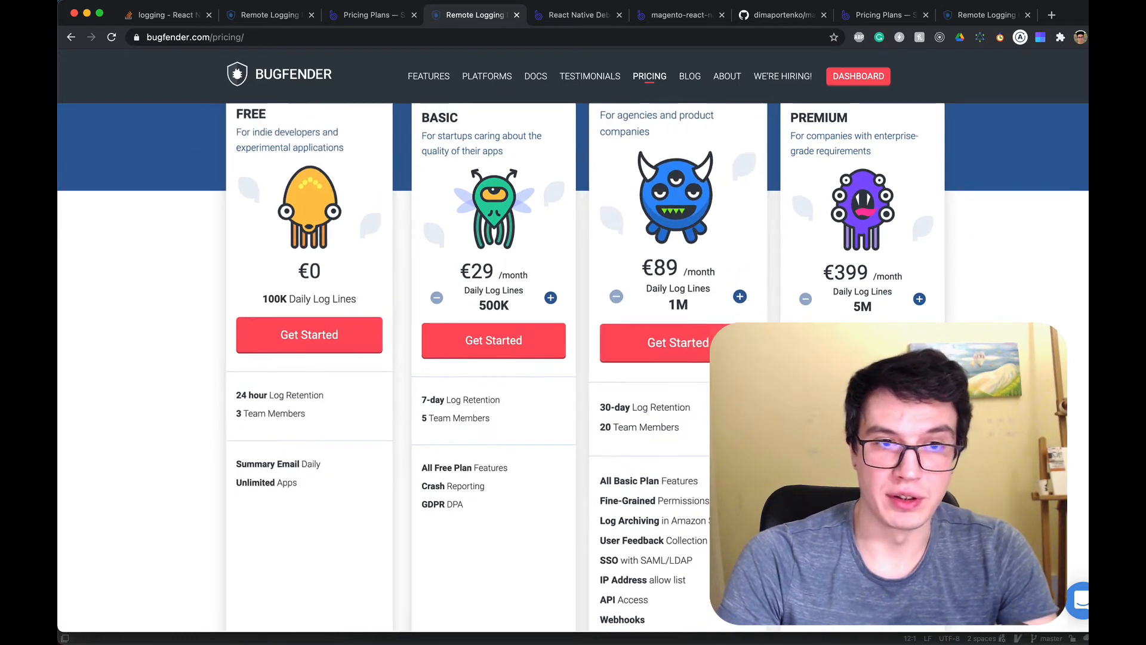
View Bugsnag's React Native error reporting platform page
left_click(578, 14)
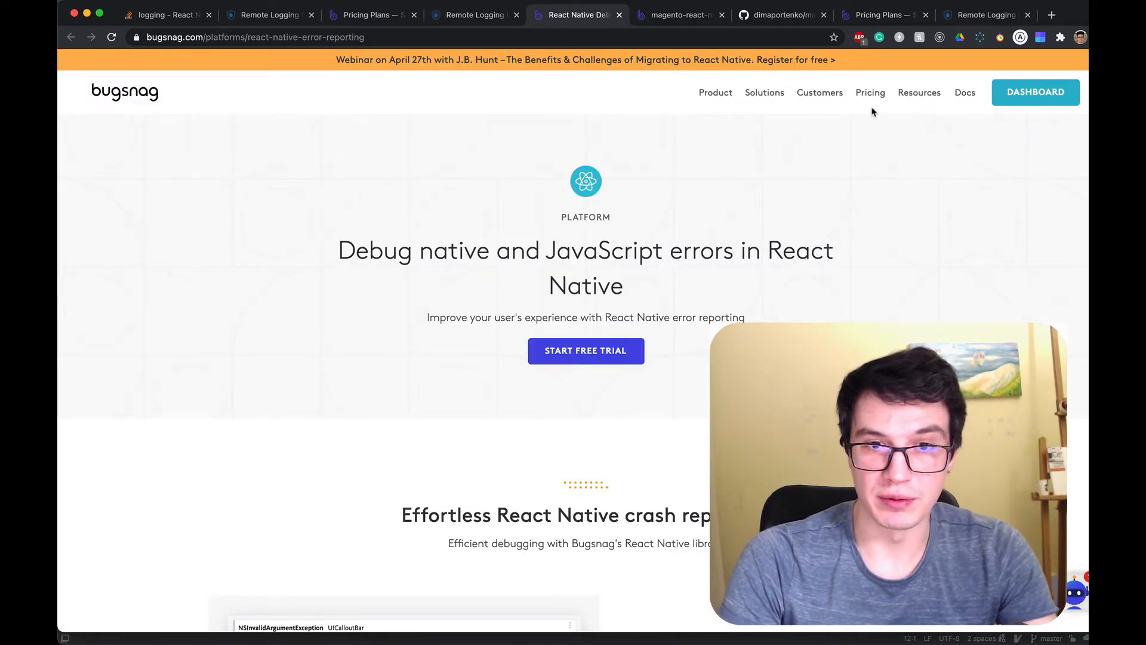
left_click(870, 92)
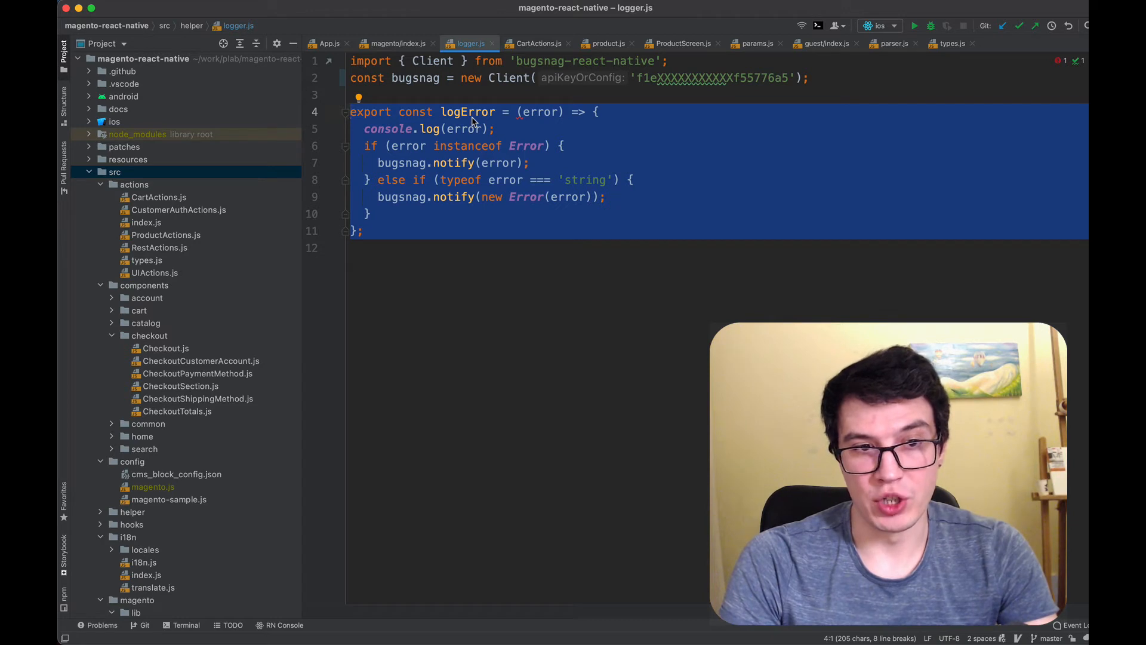
Select logError and target the src folder for a Find in Files search
double_click(467, 111)
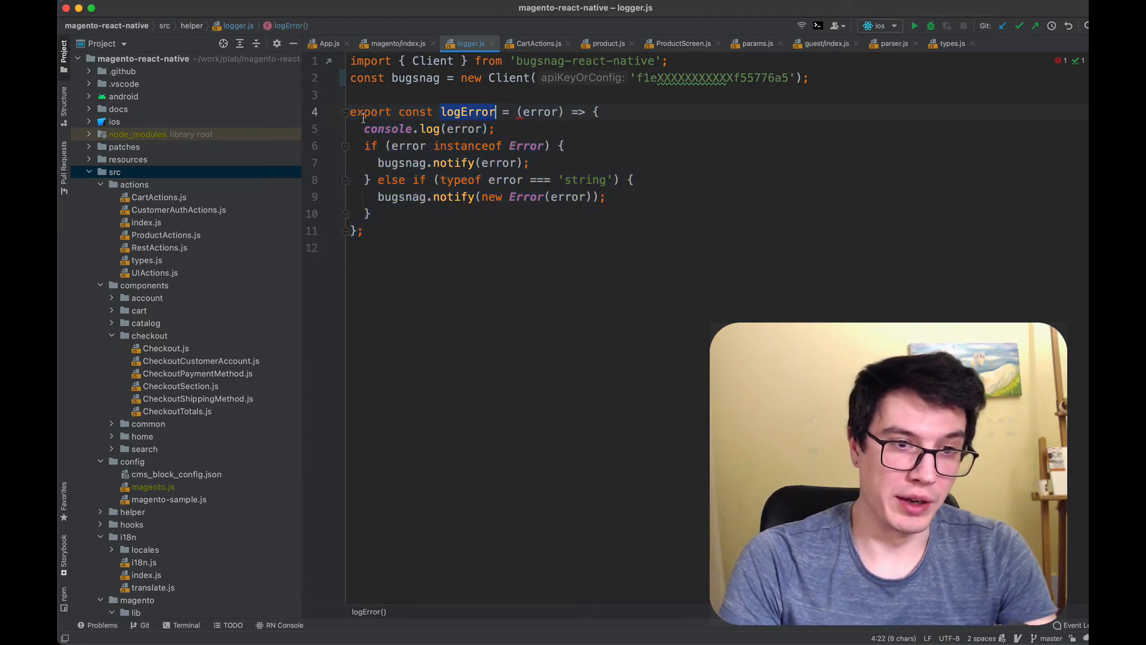
left_click(503, 129)
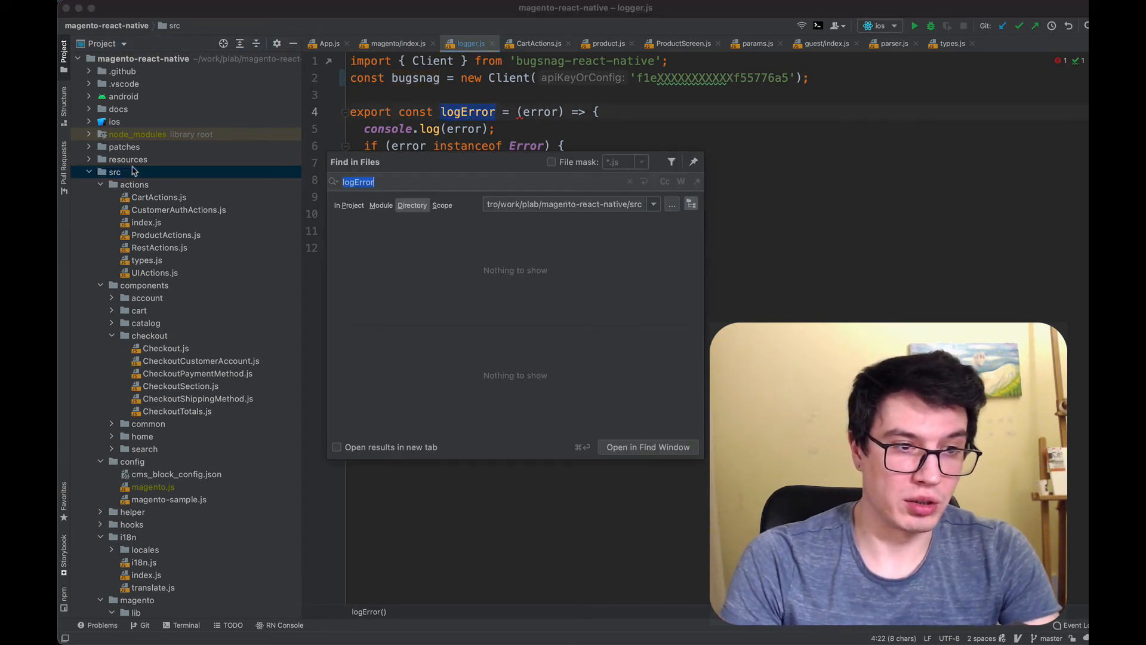
Open magento/index.js and review the fetch chain calling logError on errors and in catch
key("Return")
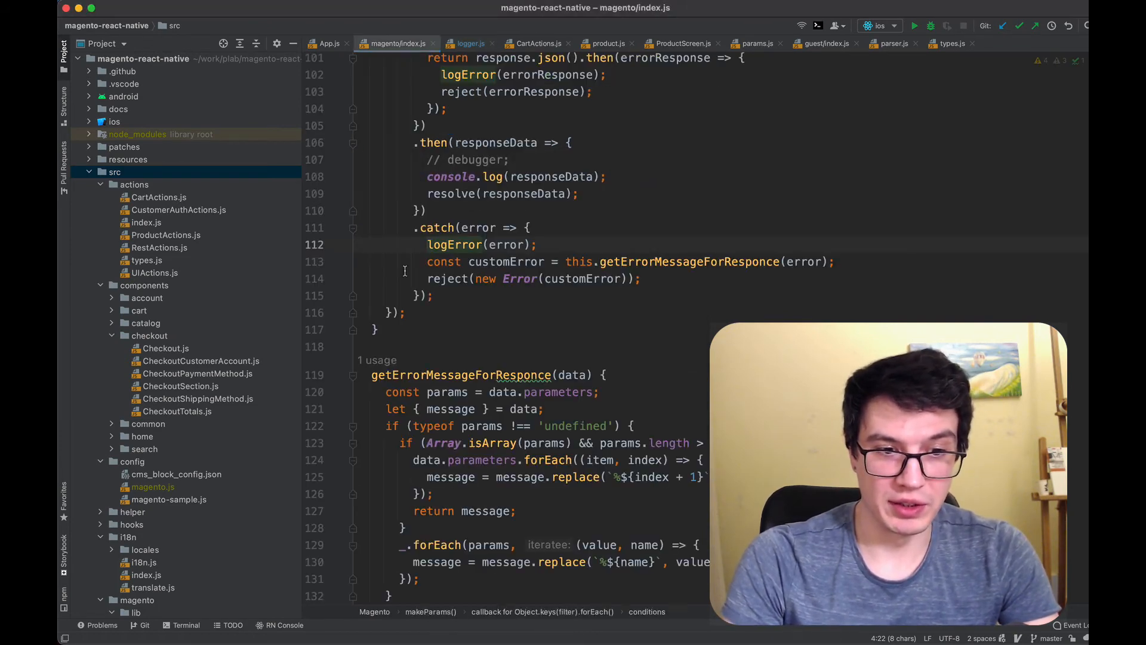
scroll("up", 3)
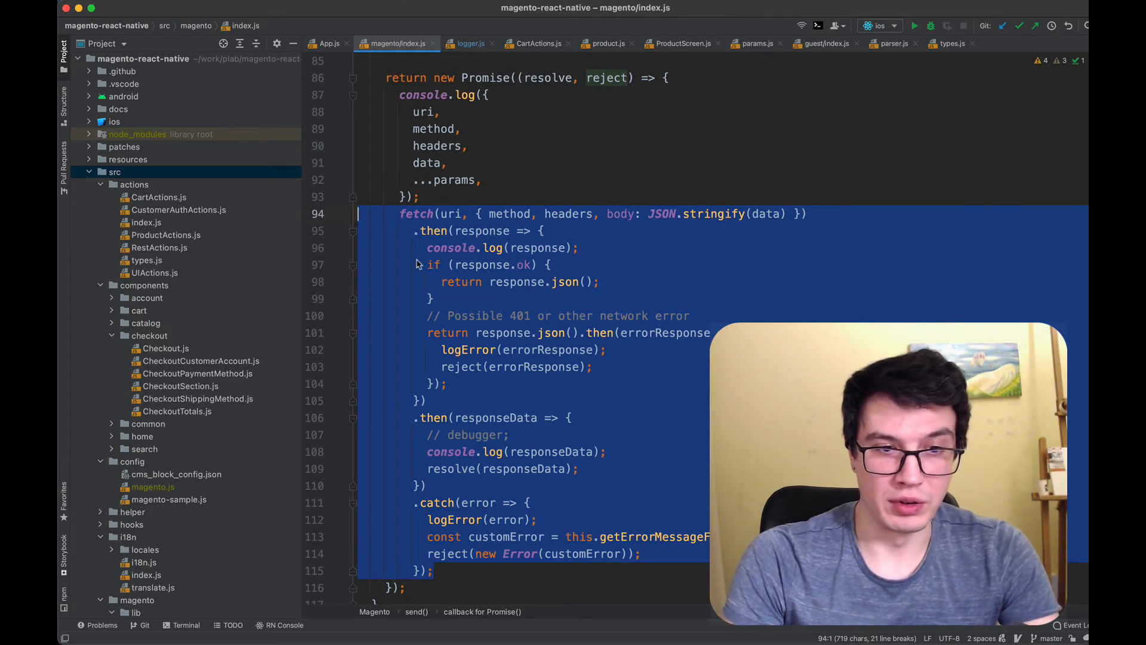
left_click(475, 265)
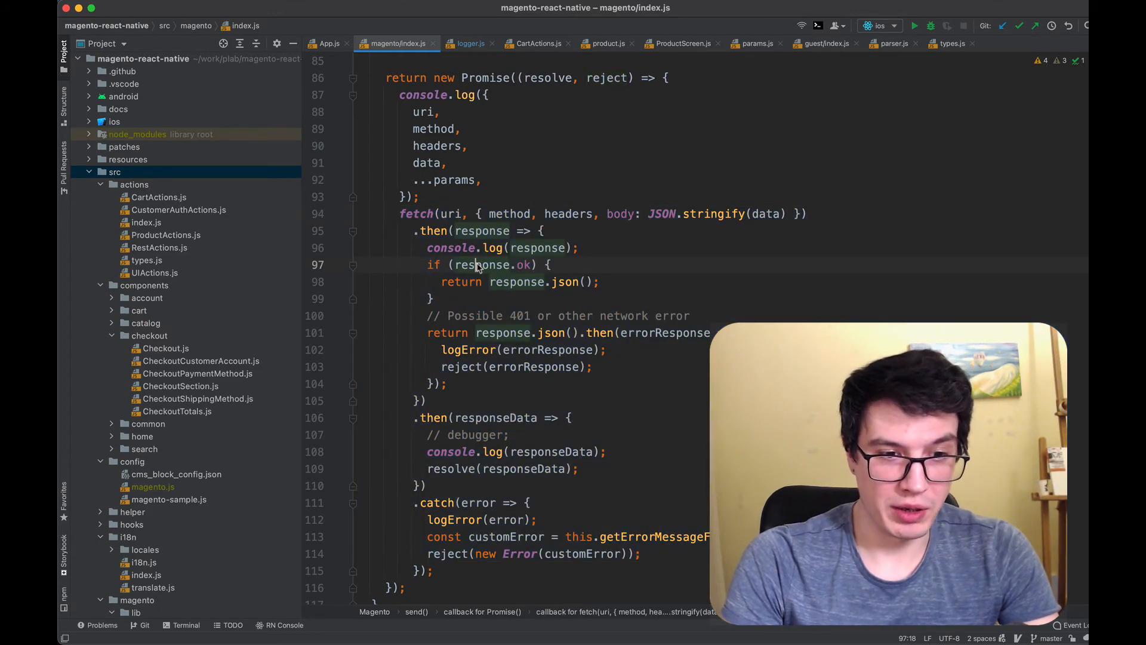
left_click(433, 571)
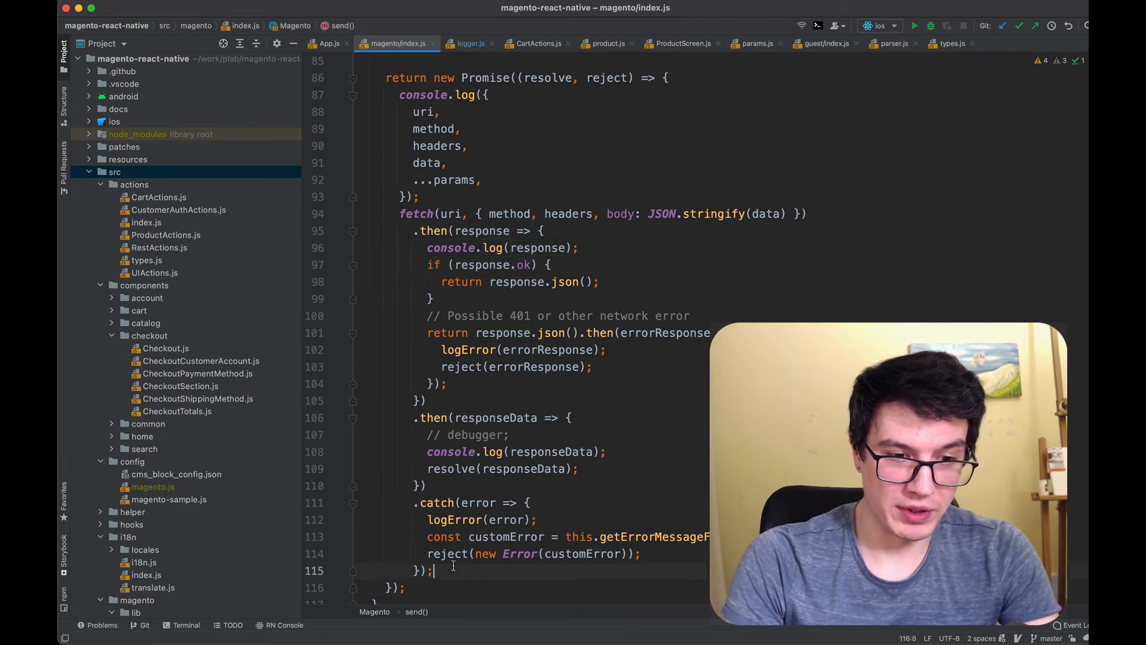